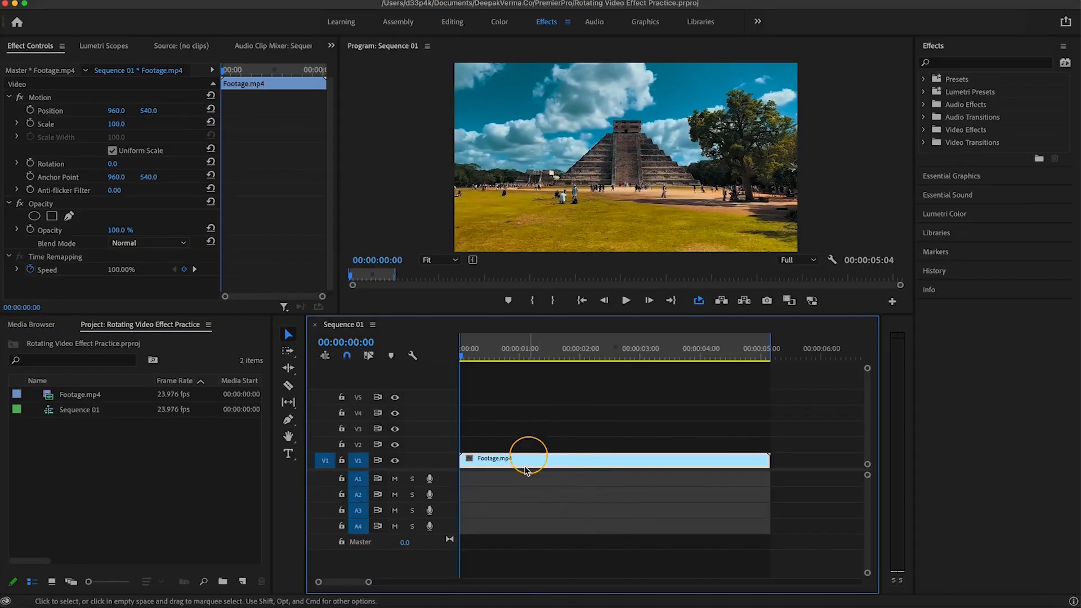
pyautogui.moveTo(581, 489)
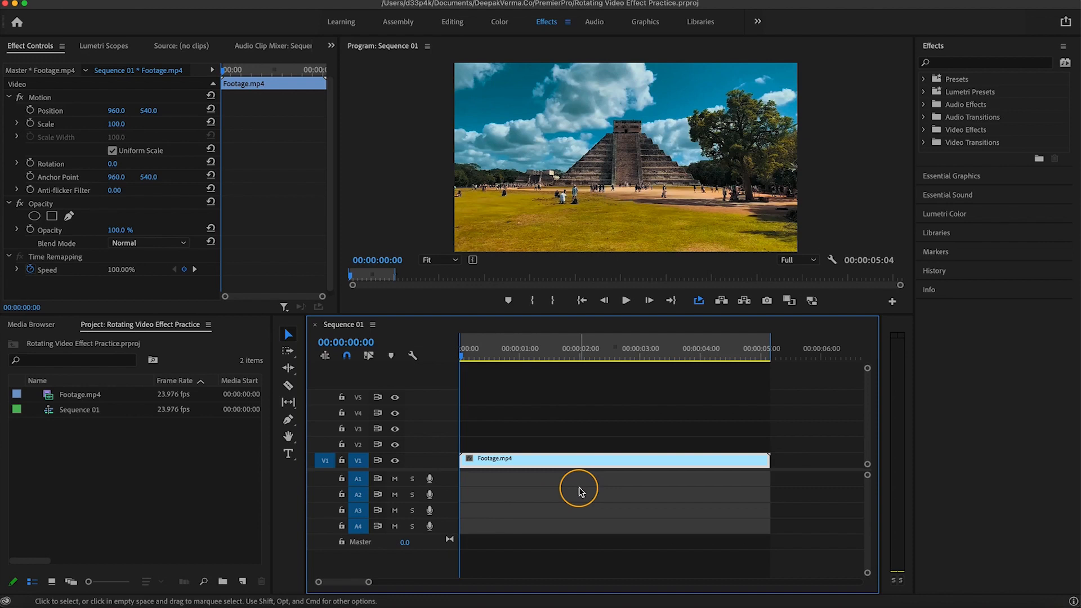
# - Preview the pyramid clip by playing and stopping it in the Program monitor
pyautogui.click(625, 300)
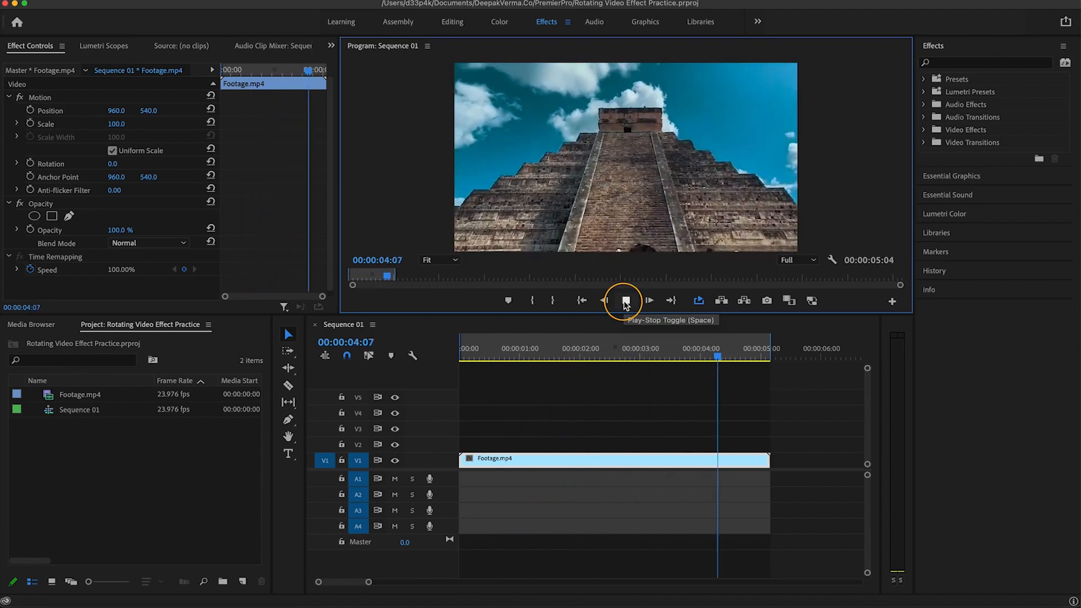
pyautogui.click(623, 301)
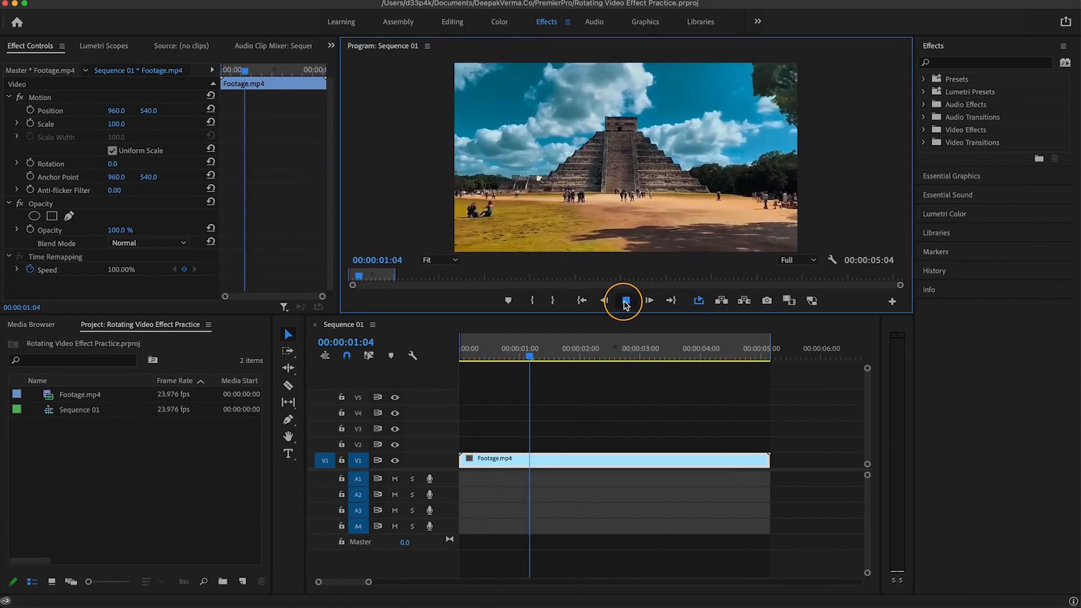
pyautogui.click(623, 299)
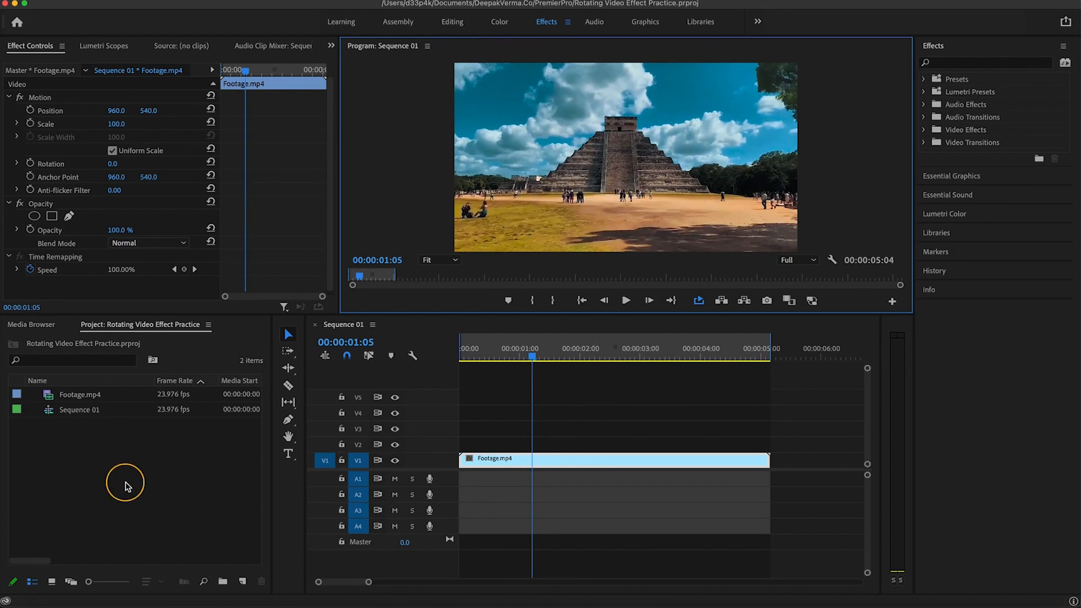
# - Create a new adjustment layer from the Project panel with default settings
pyautogui.rightClick(125, 483)
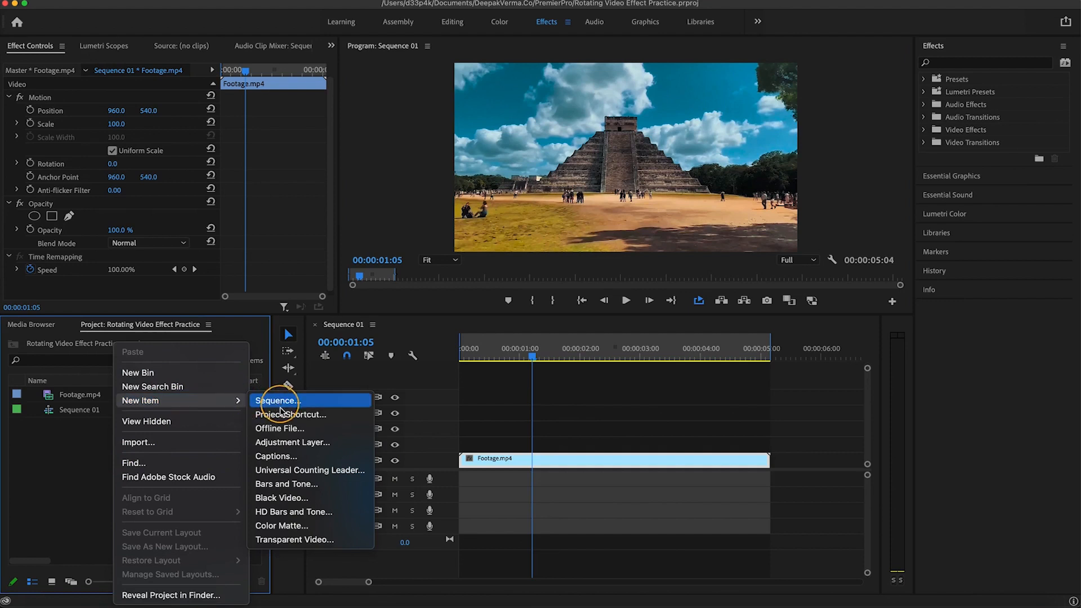
pyautogui.click(292, 441)
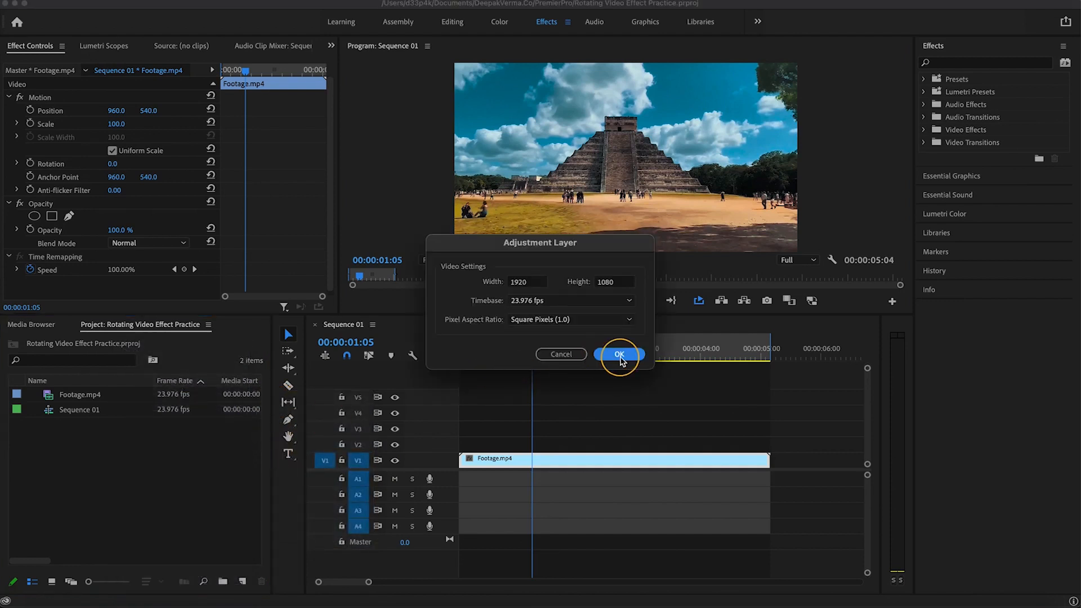
pyautogui.click(618, 354)
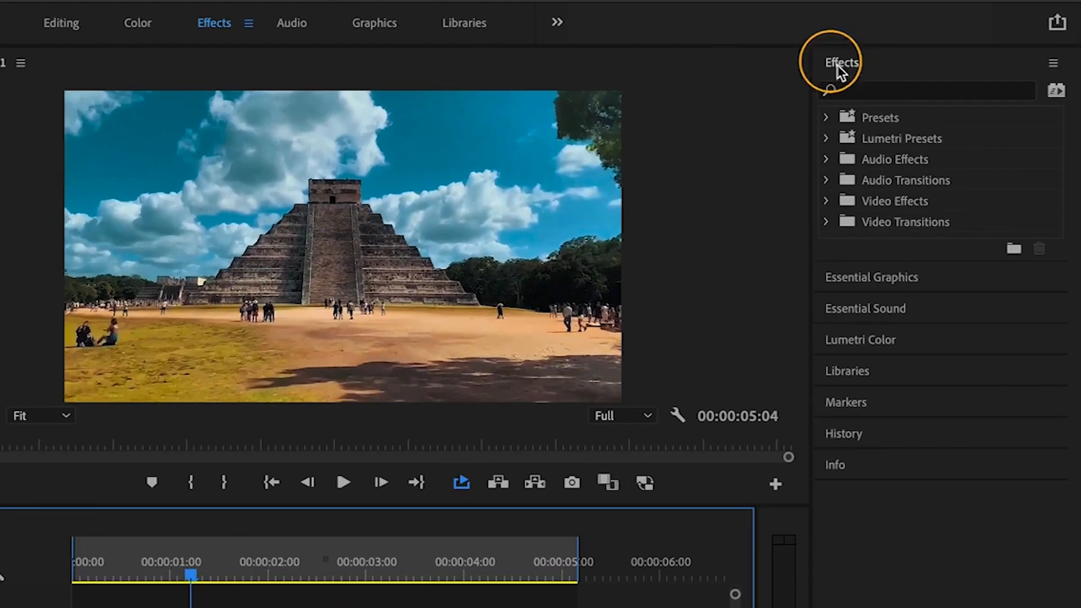
# - Apply the Crop effect to the adjustment layer and trim 10% off the top
pyautogui.write('crop')
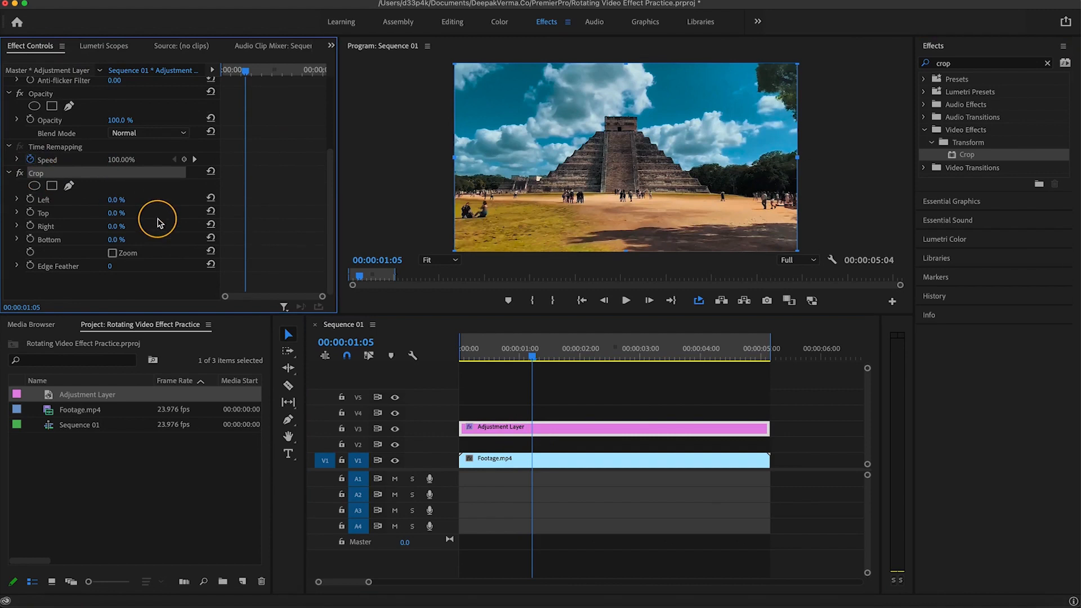
pyautogui.moveTo(126, 202)
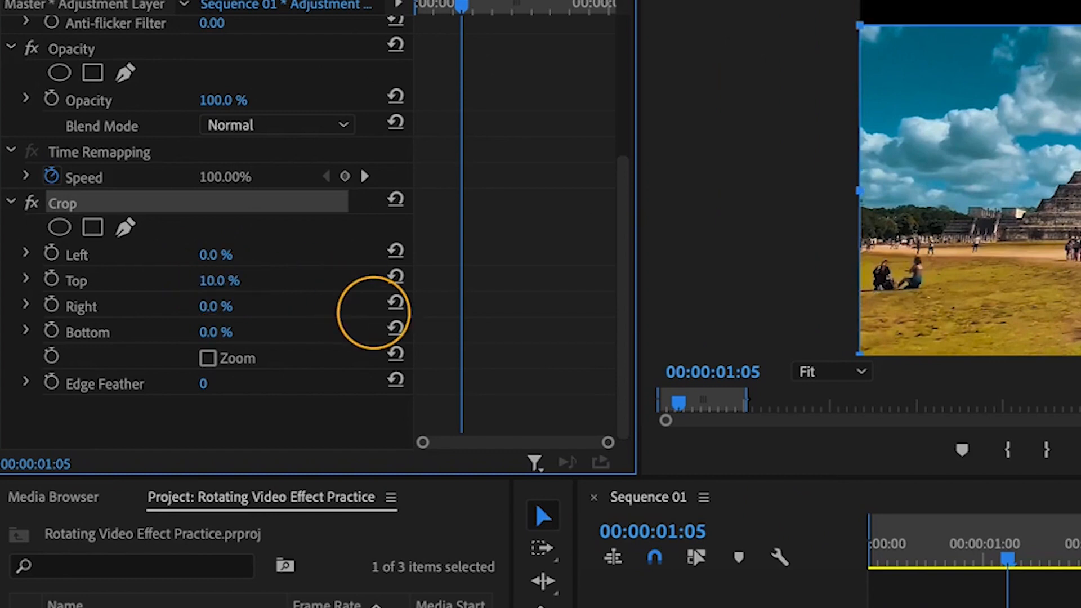
pyautogui.click(216, 331)
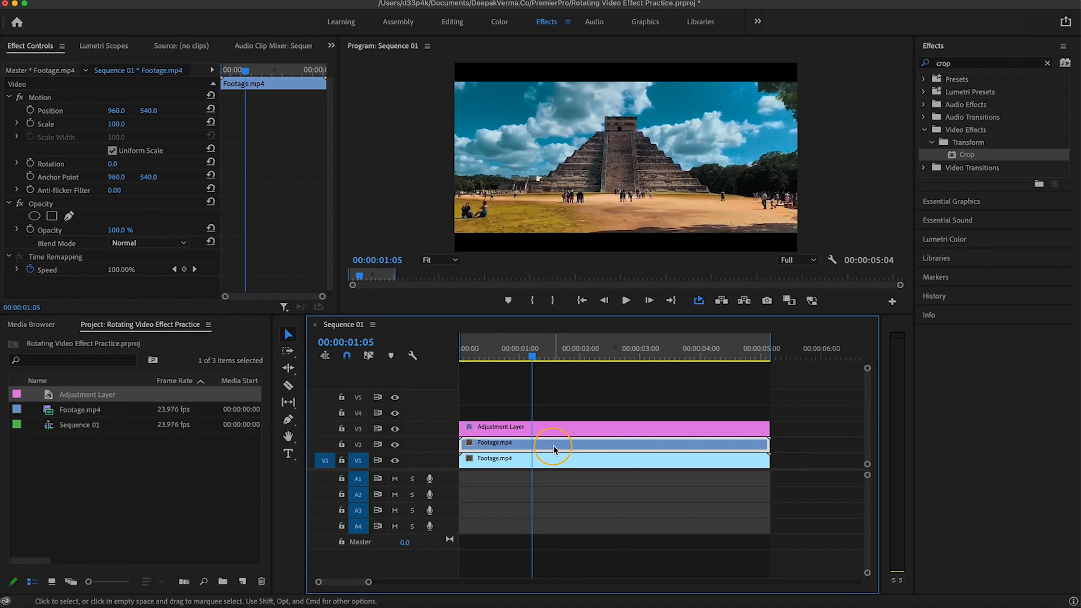
pyautogui.moveTo(572, 430)
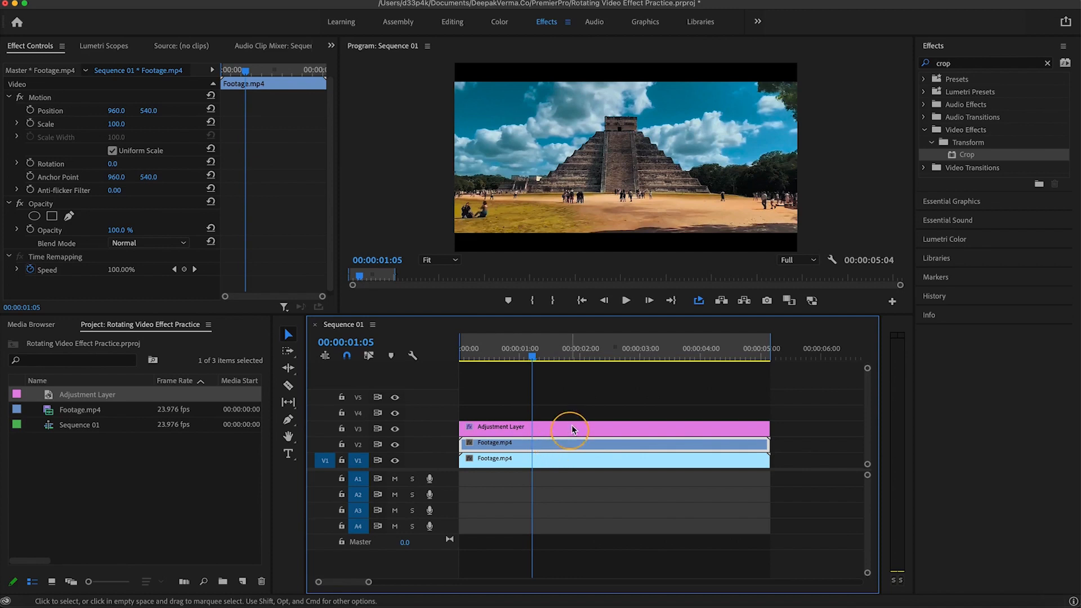
pyautogui.moveTo(559, 452)
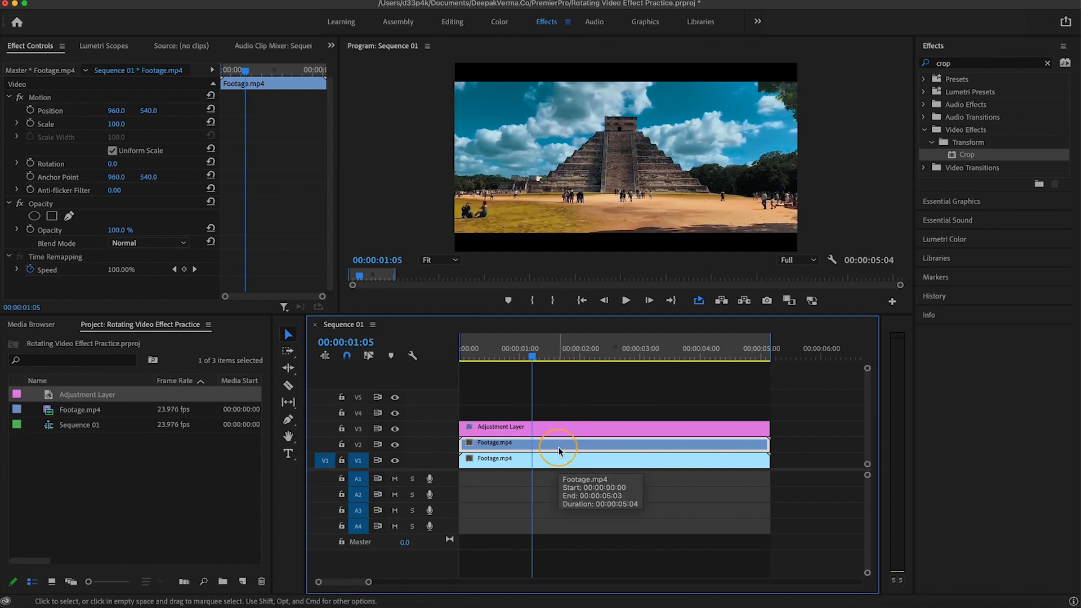
# - Bring up actions for the duplicated Footage.mp4 clip on V2
pyautogui.rightClick(560, 452)
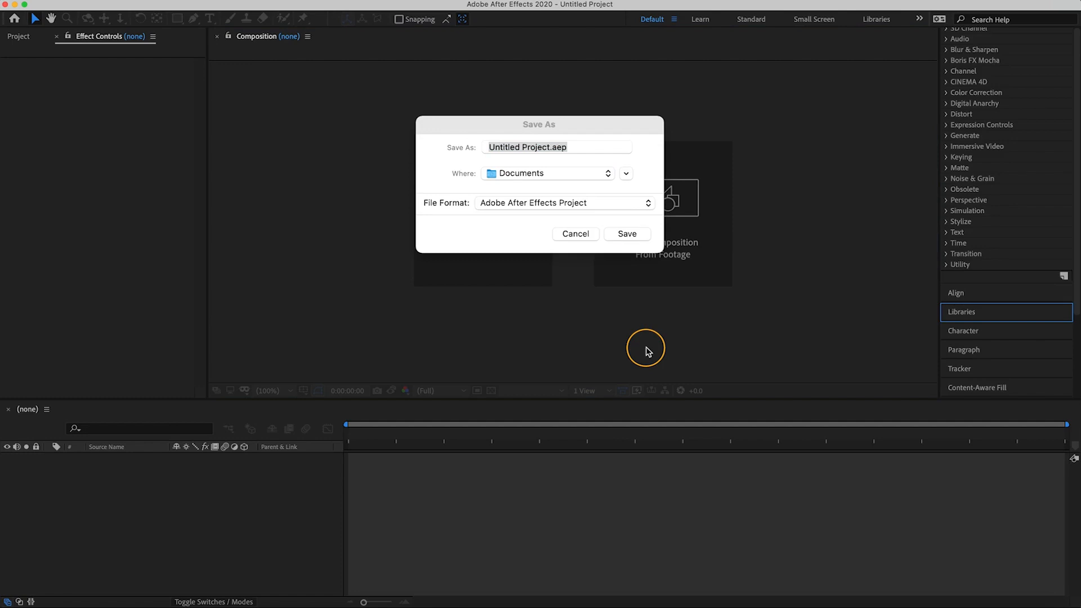
pyautogui.moveTo(576, 141)
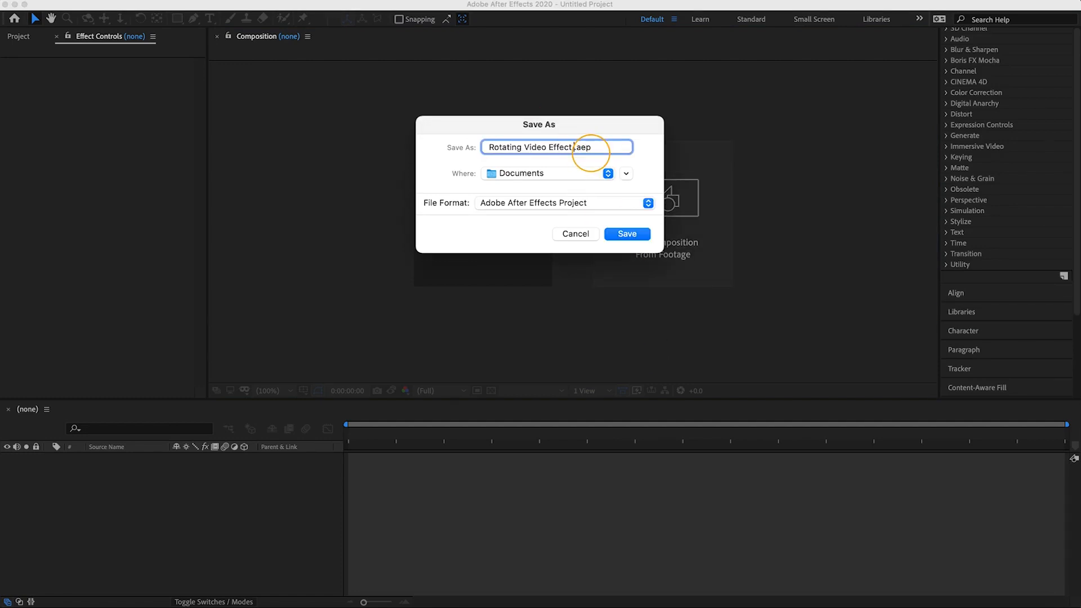
# - Save the project as Rotating Video Effect Practice.aep and enter the linked comp with Footage.mp4
pyautogui.click(627, 234)
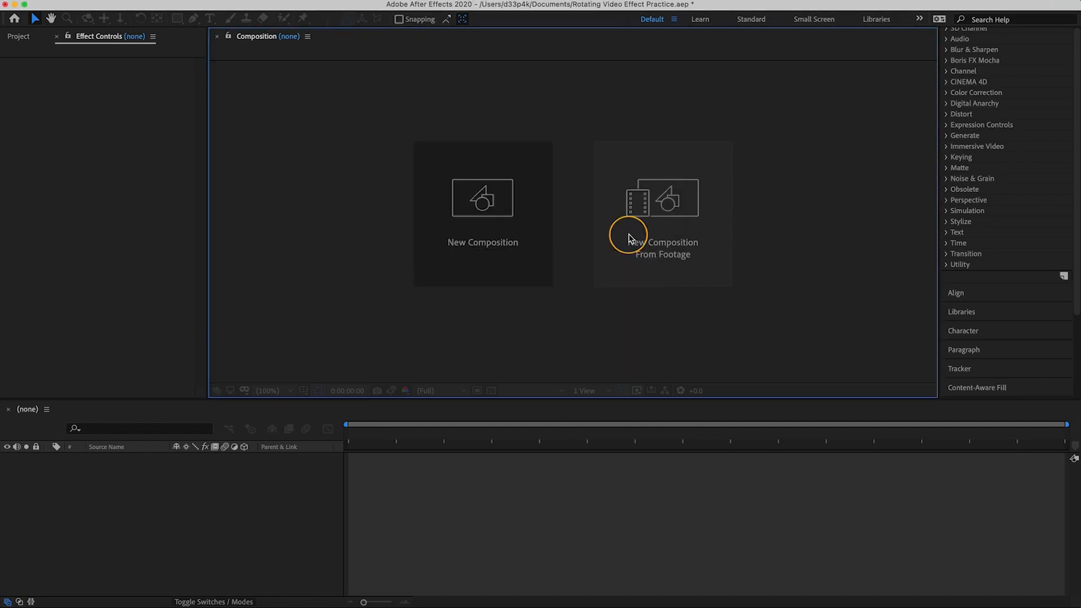
pyautogui.click(663, 214)
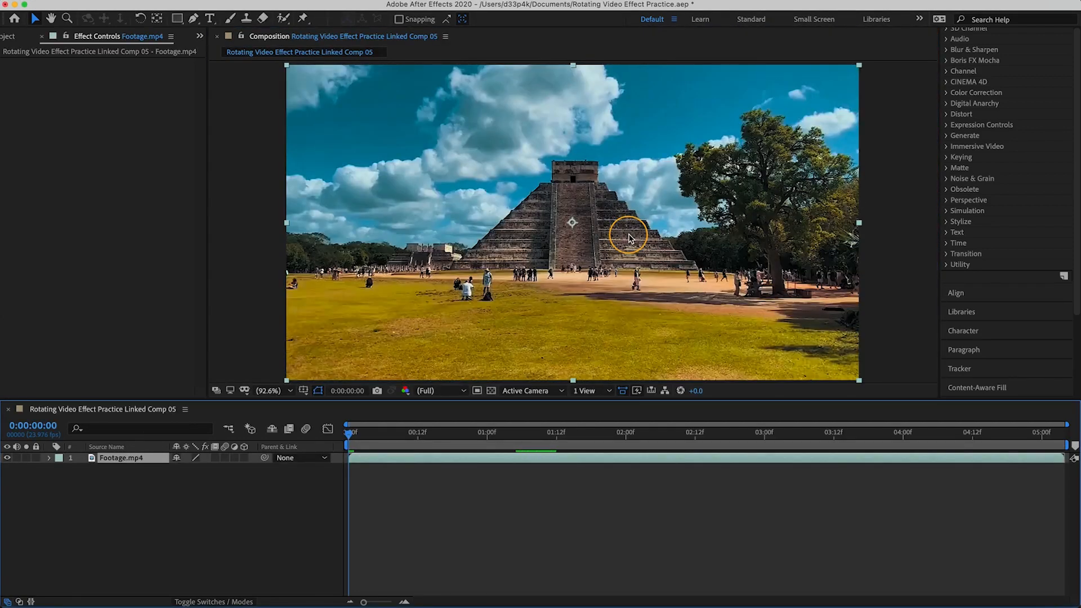
pyautogui.moveTo(433, 290)
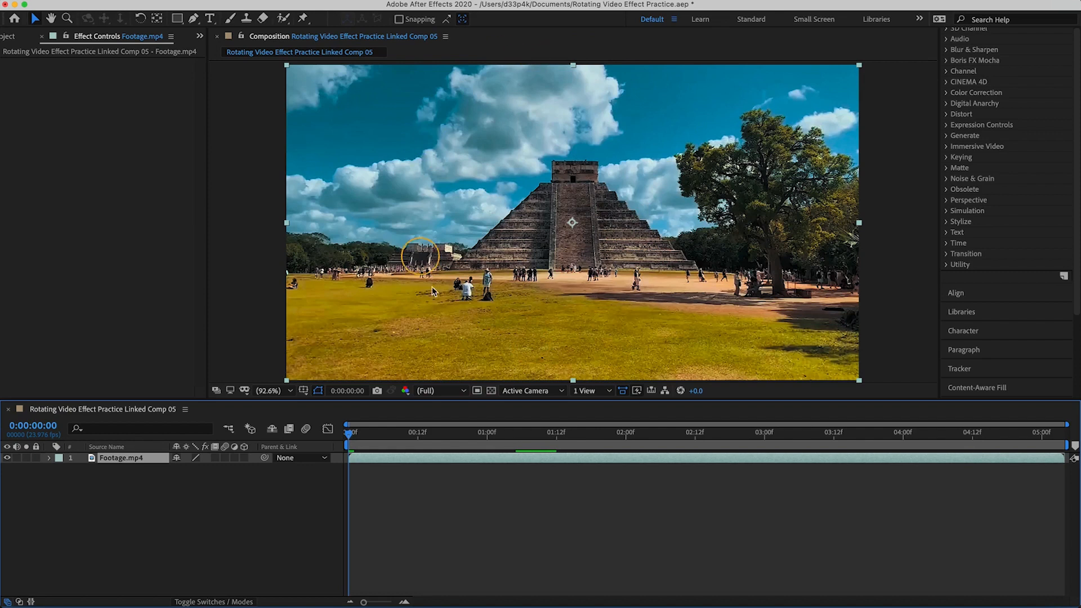
pyautogui.moveTo(520, 296)
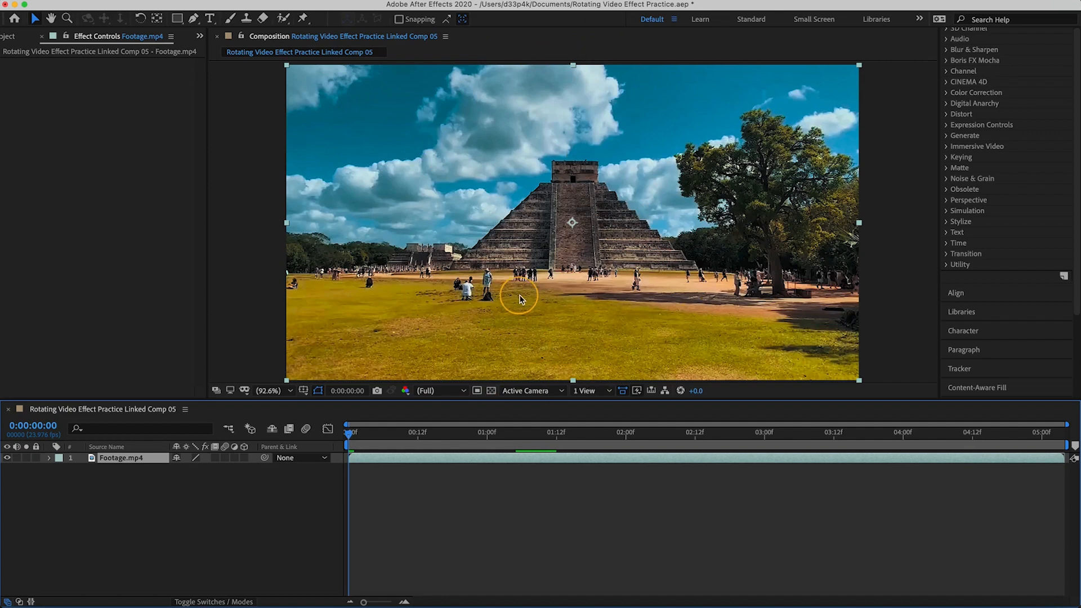
pyautogui.moveTo(159, 522)
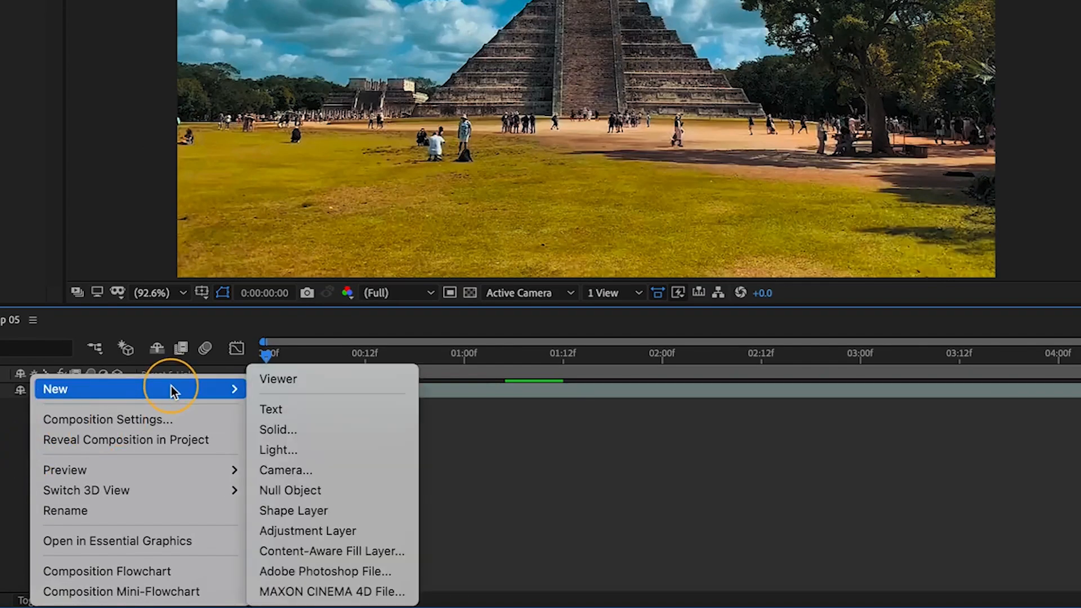
pyautogui.moveTo(325, 530)
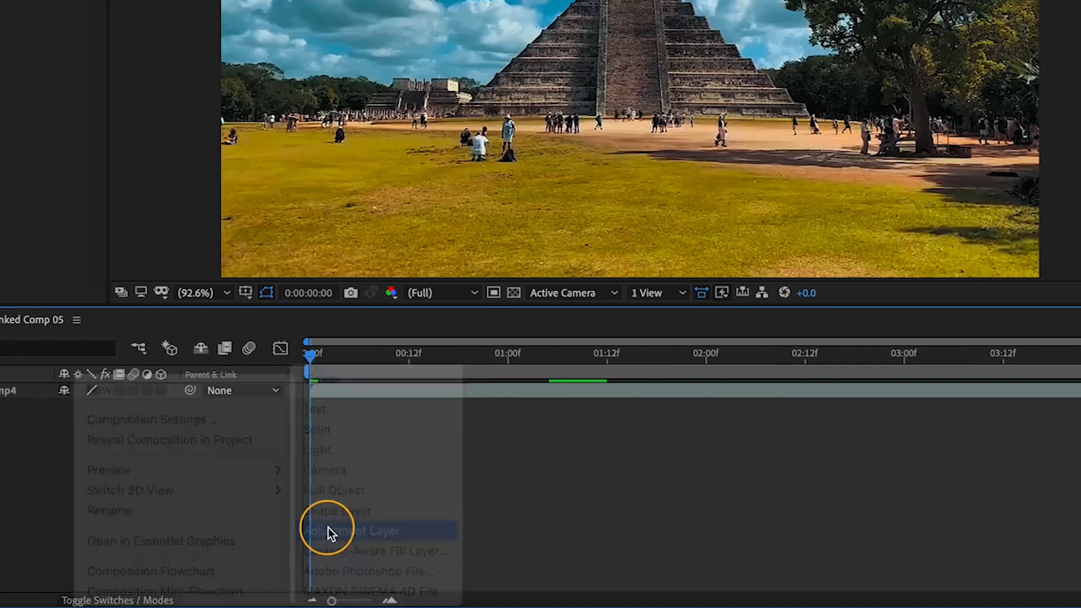
# - Add Adjustment Layer 1 to the composition and reveal its properties
pyautogui.click(373, 531)
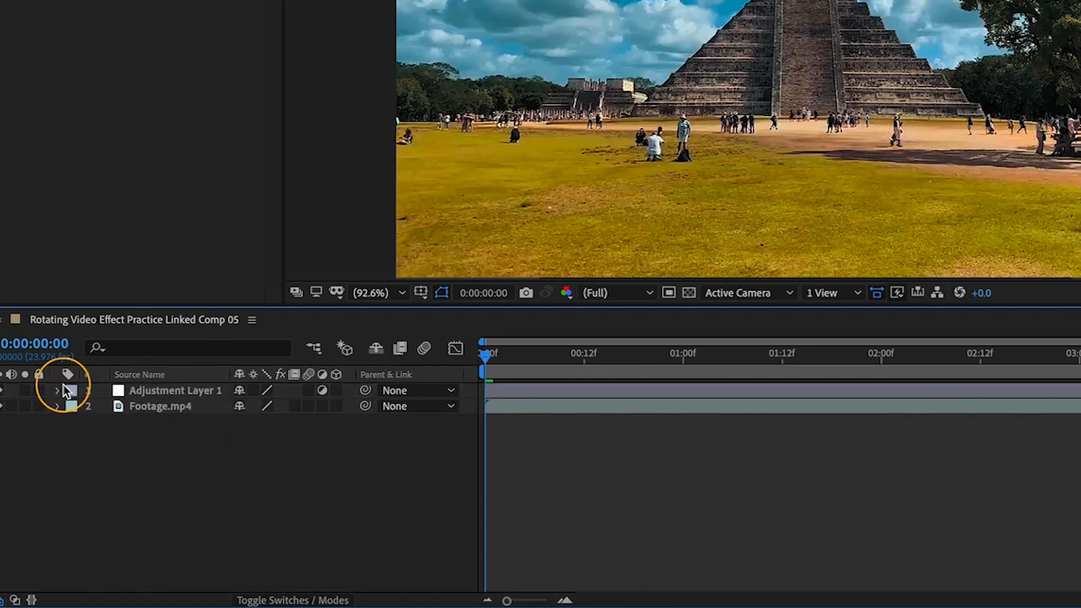
pyautogui.click(57, 391)
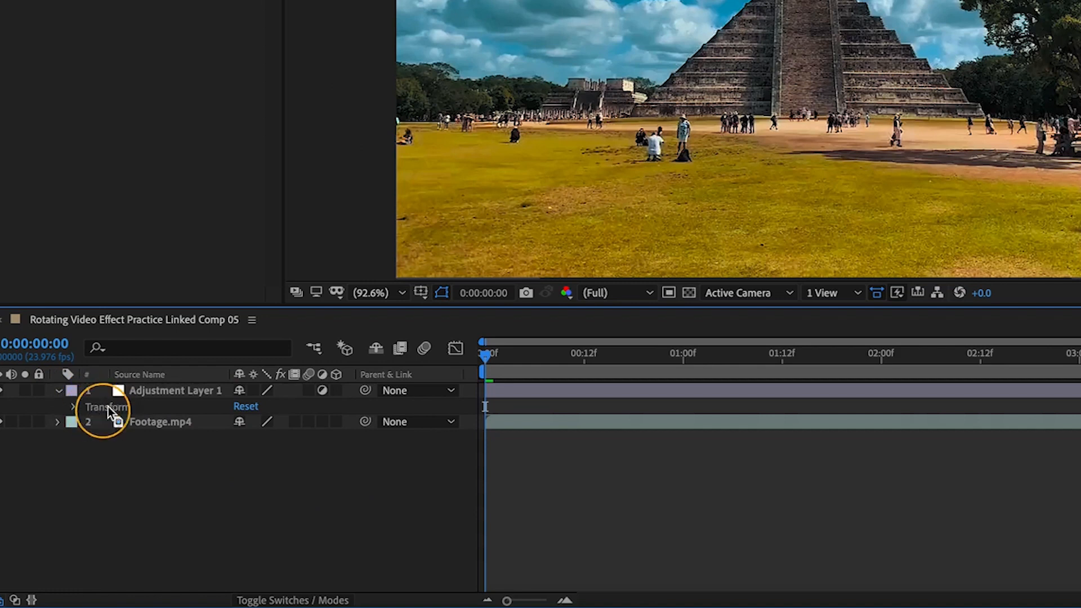
pyautogui.moveTo(137, 413)
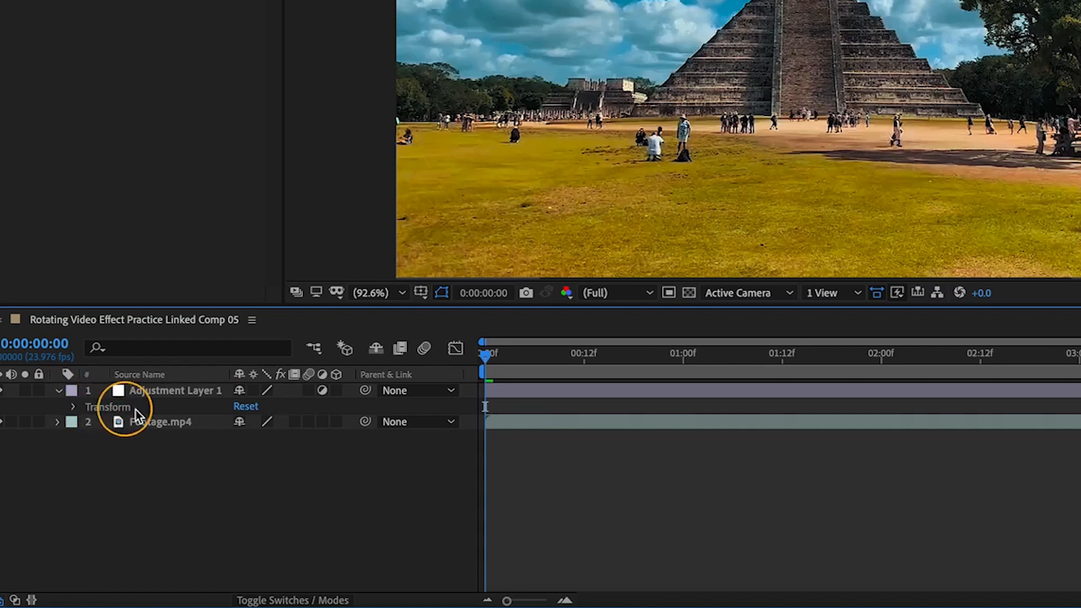
pyautogui.moveTo(216, 487)
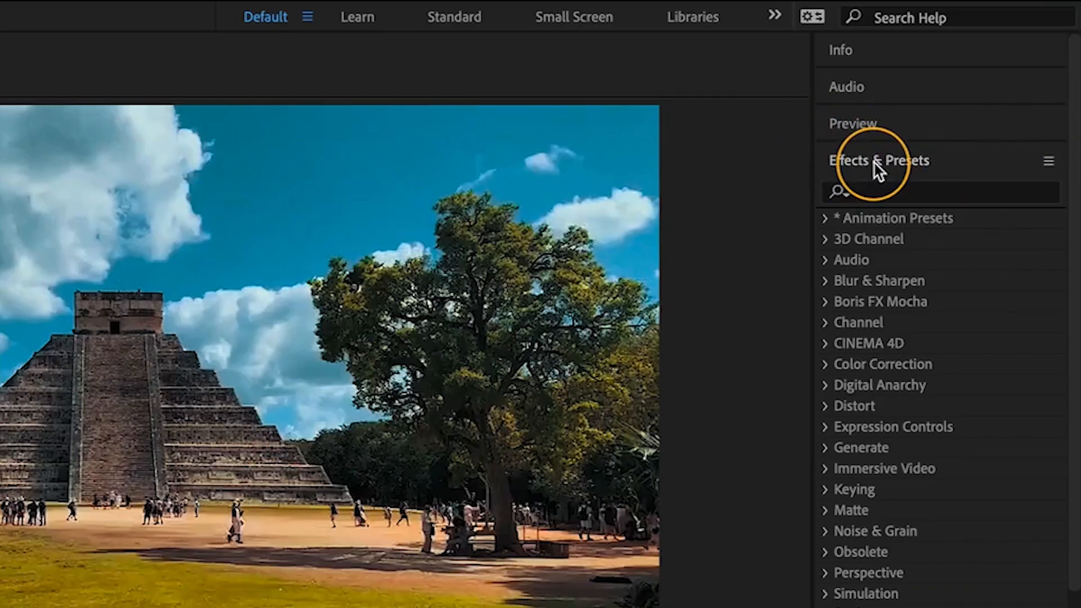
# - Apply the Transform effect to the adjustment layer, then search for Motion Tile
pyautogui.write('trans')
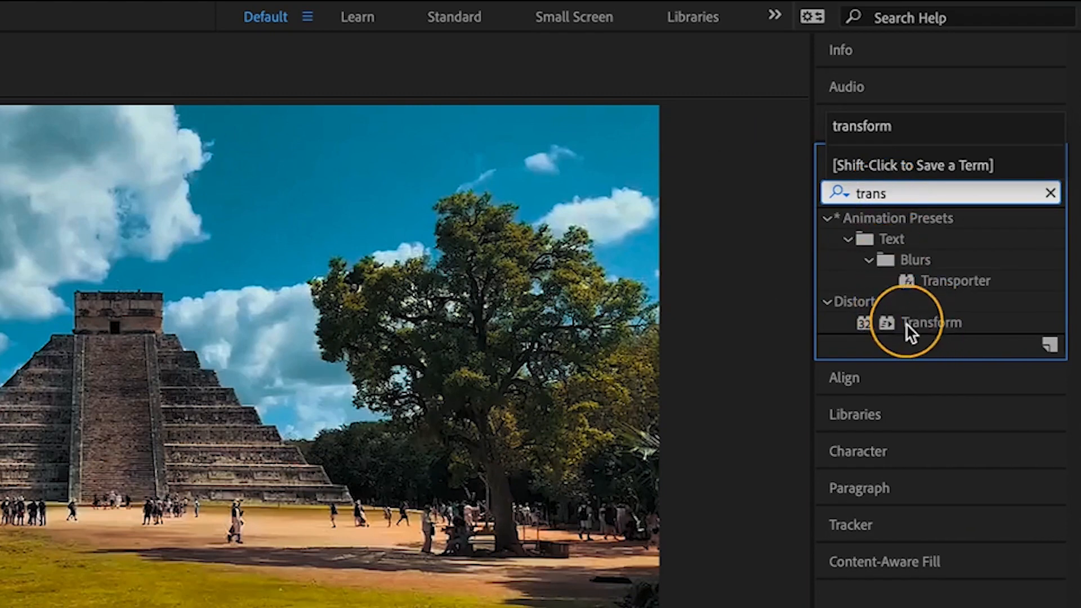
pyautogui.doubleClick(932, 323)
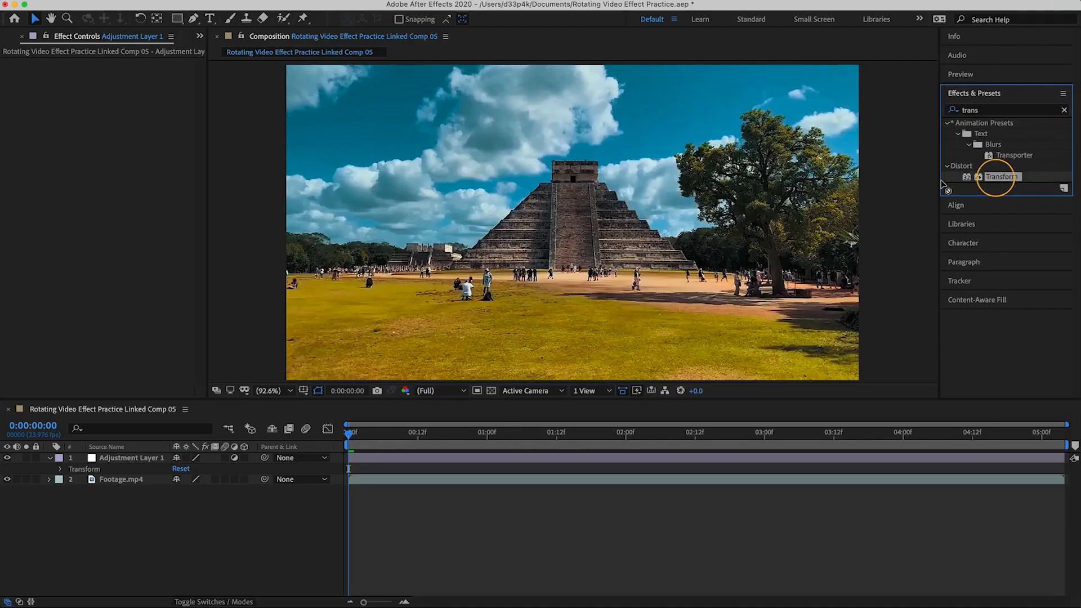
pyautogui.doubleClick(1002, 177)
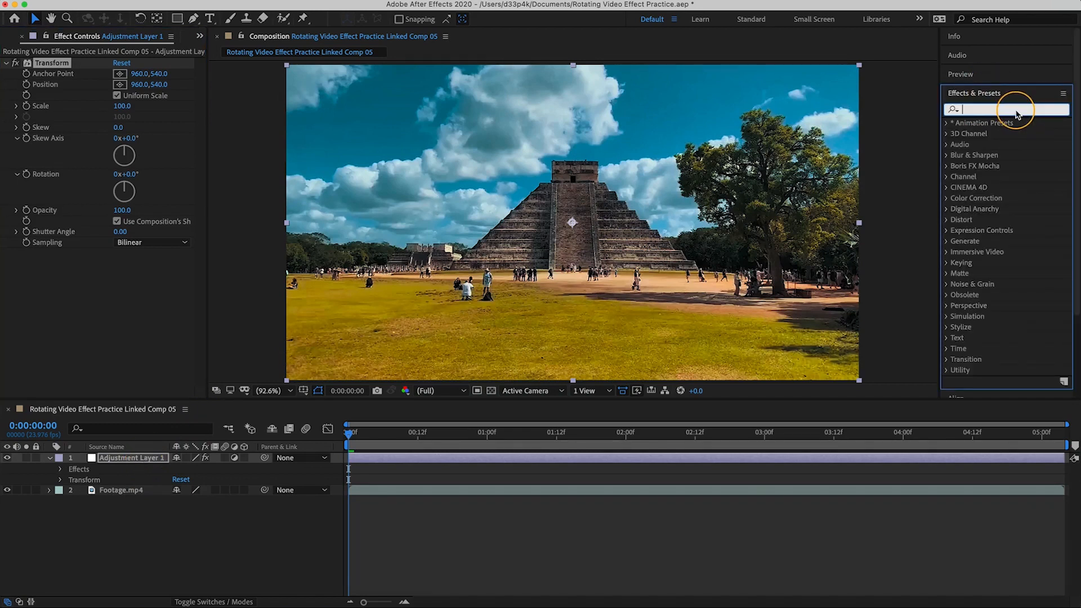
pyautogui.write('motion ti')
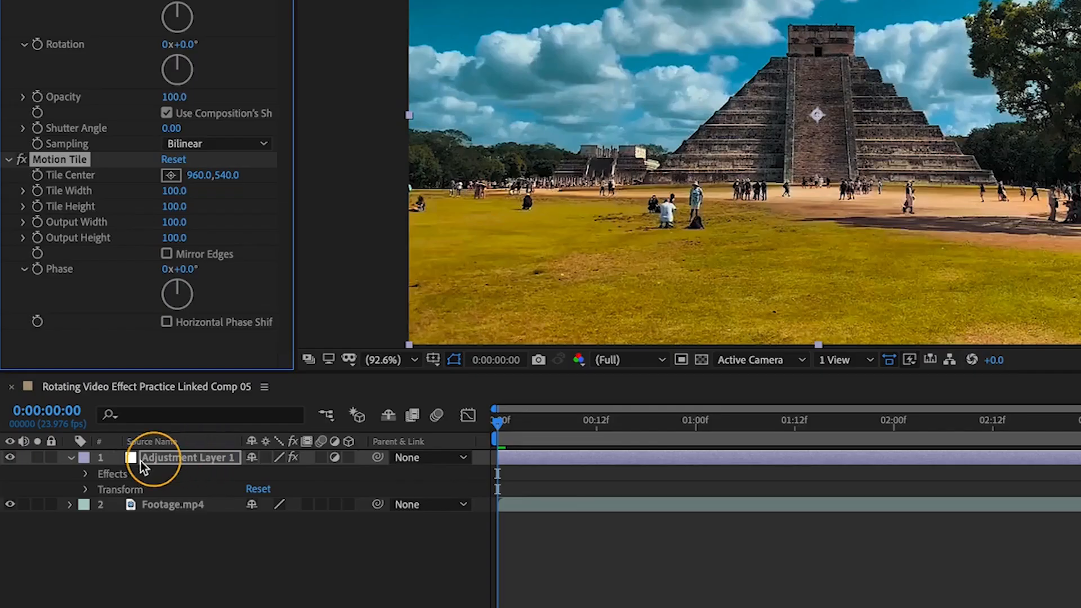
# - Move Motion Tile above Transform and enable Mirror Edges on its 210 by 240 output
pyautogui.click(86, 475)
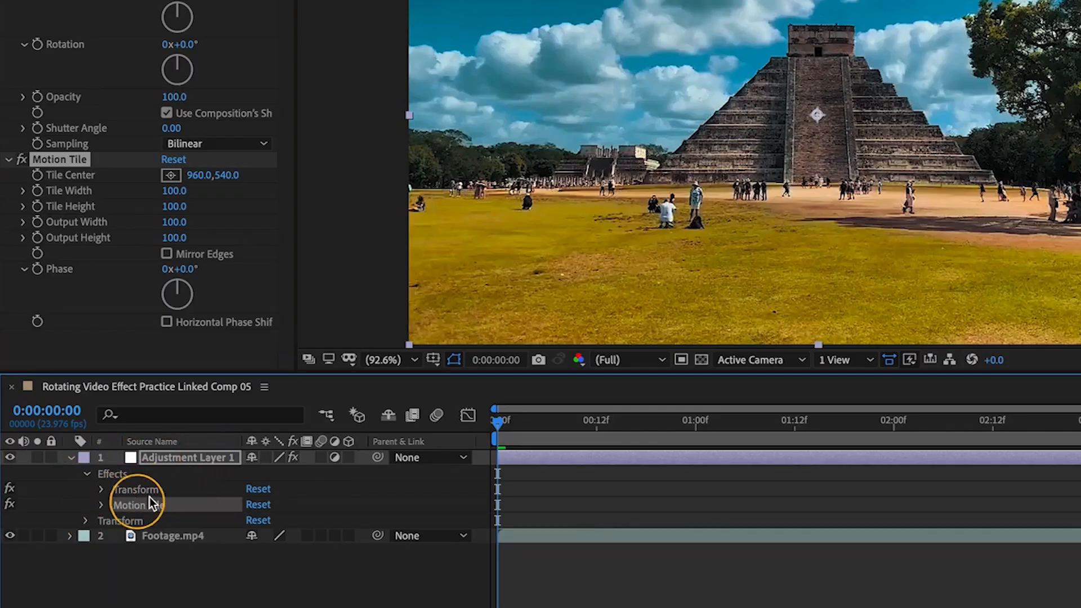
pyautogui.click(139, 505)
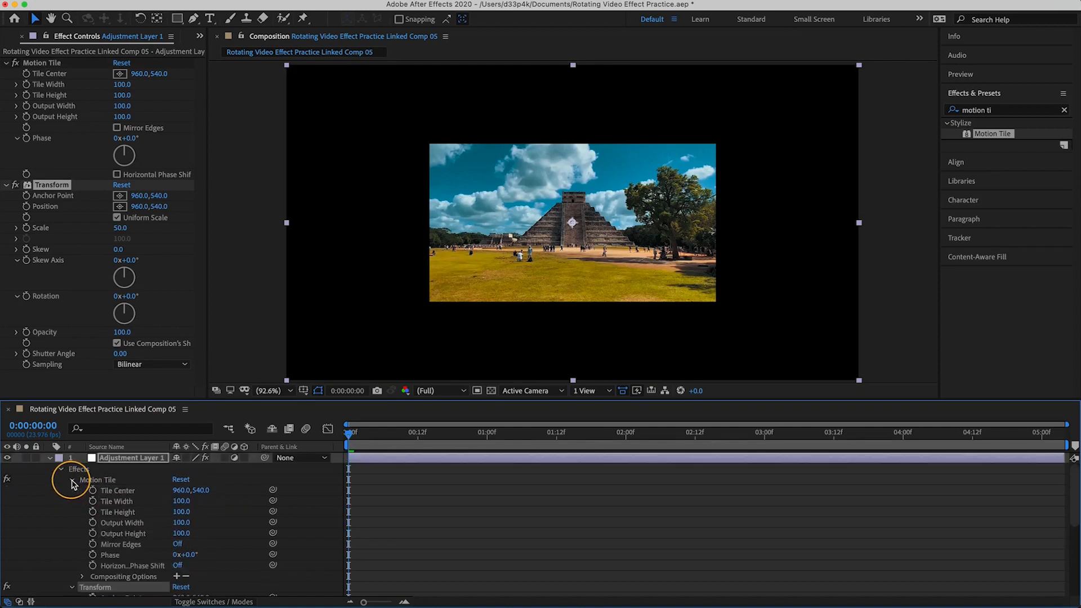
pyautogui.moveTo(142, 533)
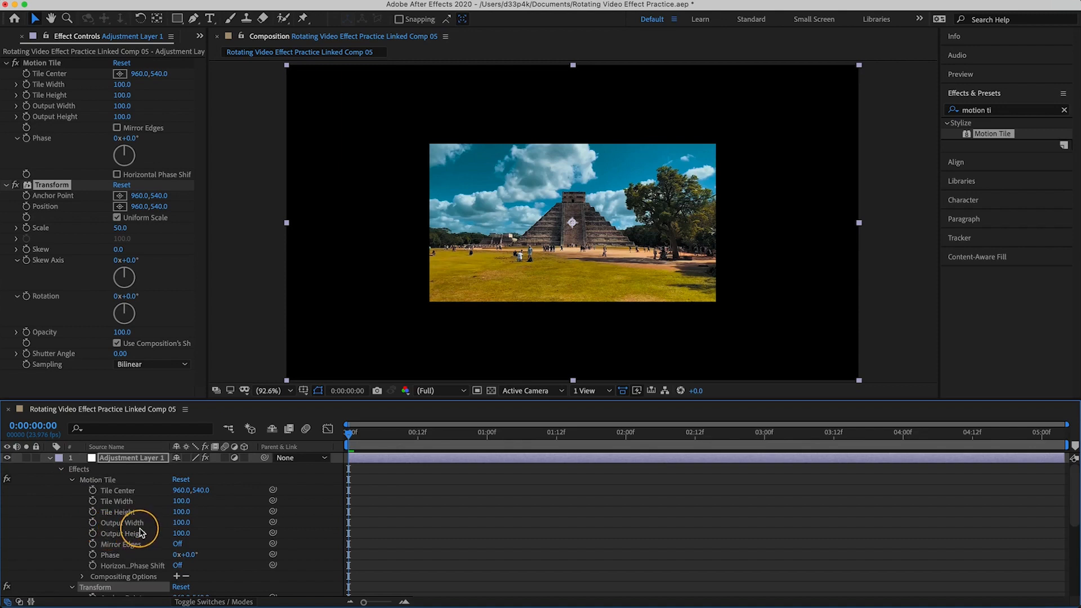
pyautogui.moveTo(139, 536)
pyautogui.write('240')
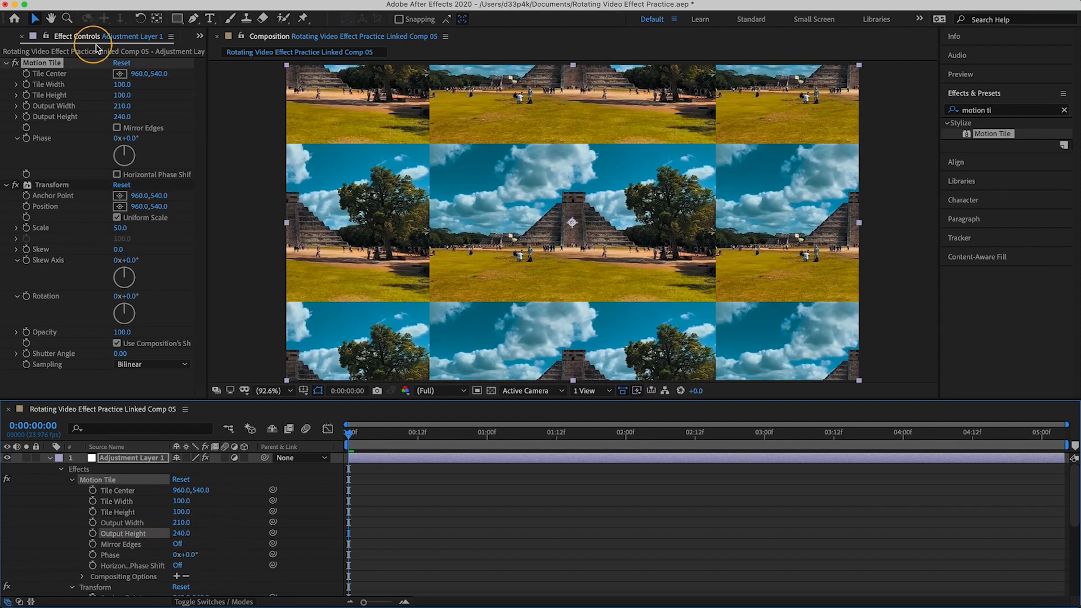
pyautogui.moveTo(109, 131)
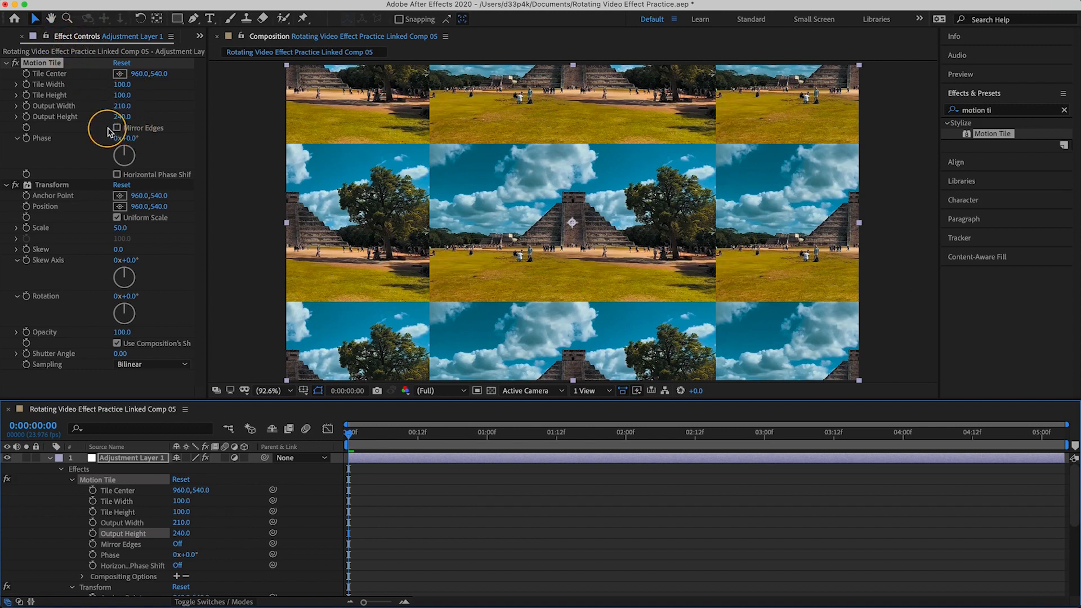
pyautogui.click(116, 127)
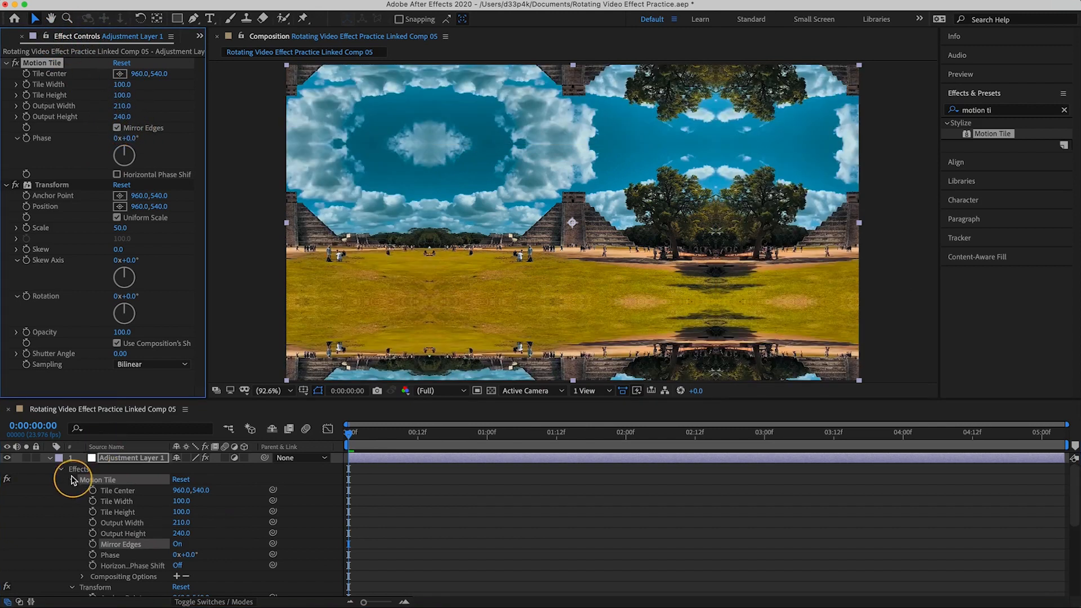
# - Set the Transform effect's Scale back to 100 for full-frame footage
pyautogui.click(71, 480)
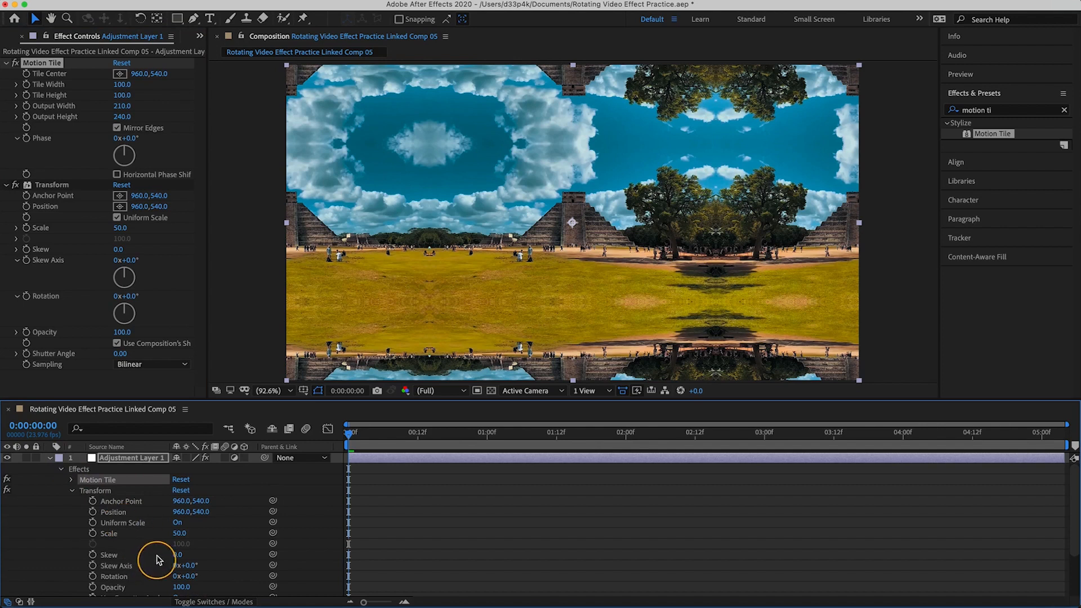
pyautogui.doubleClick(179, 533)
pyautogui.write('100')
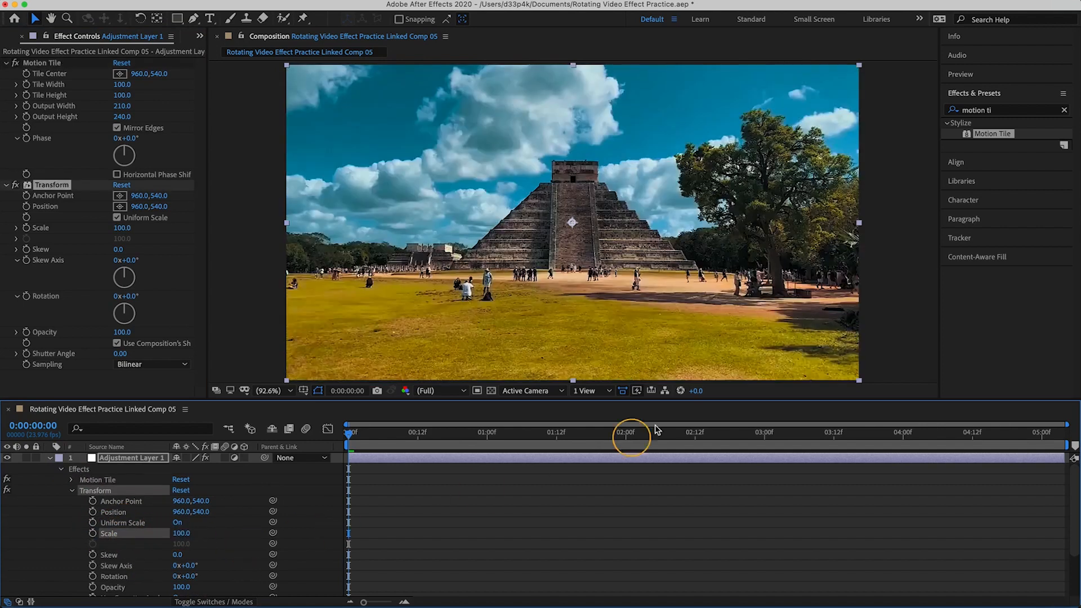
pyautogui.moveTo(562, 270)
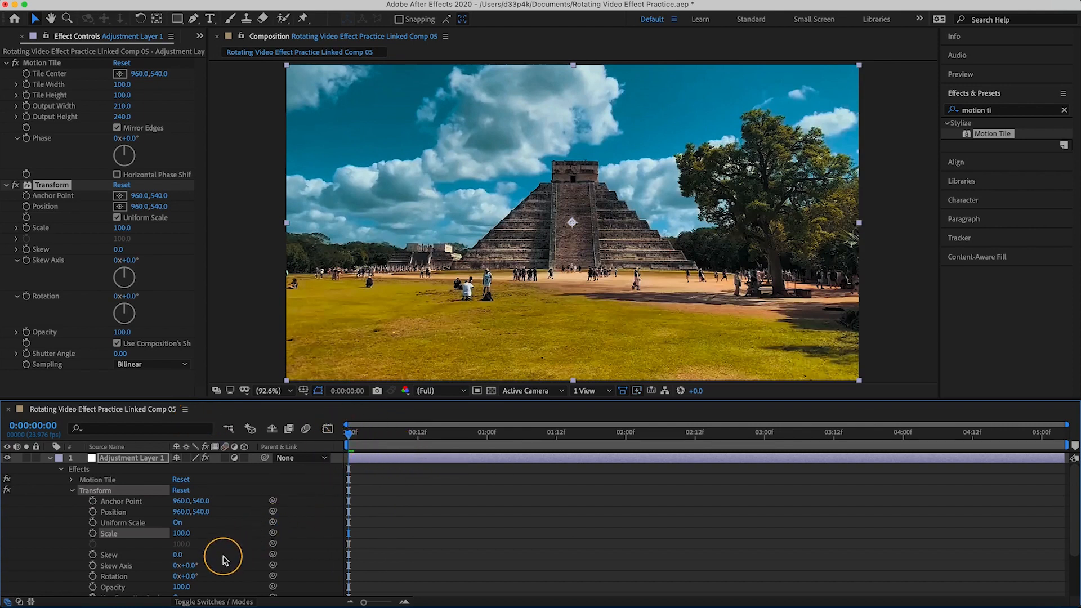
# - Add a Rotation keyframe at 0:00 on the Transform effect, still at 0 degrees
pyautogui.scroll(-3)
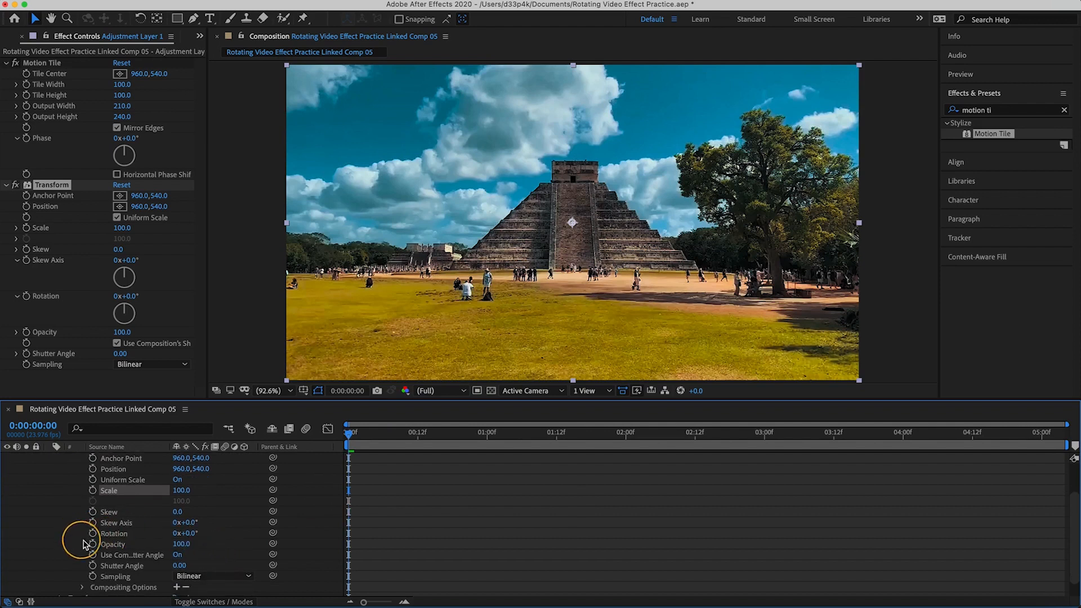
pyautogui.click(93, 533)
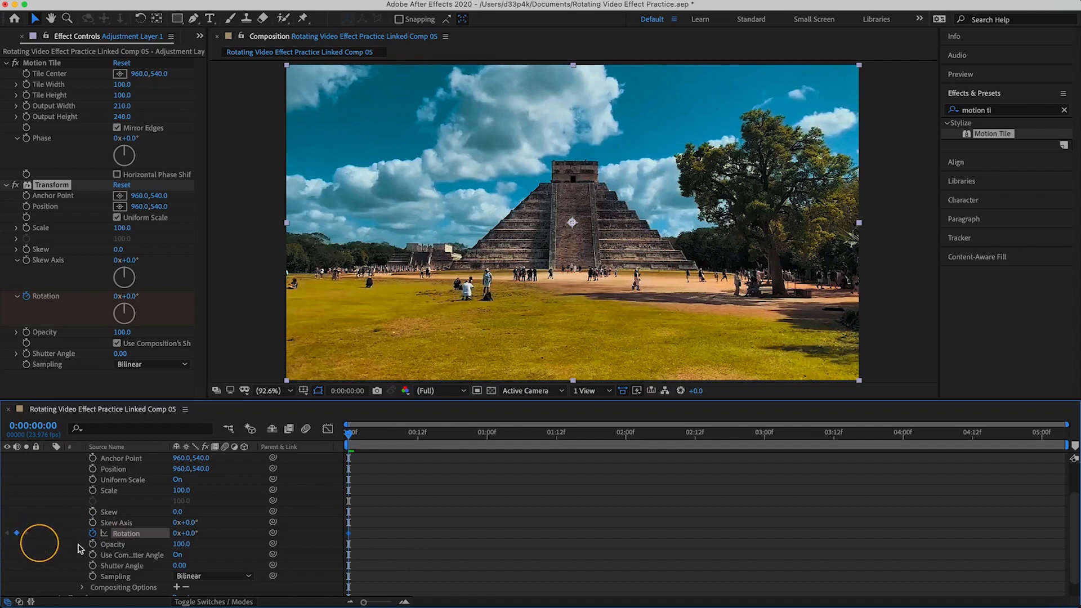
pyautogui.moveTo(217, 556)
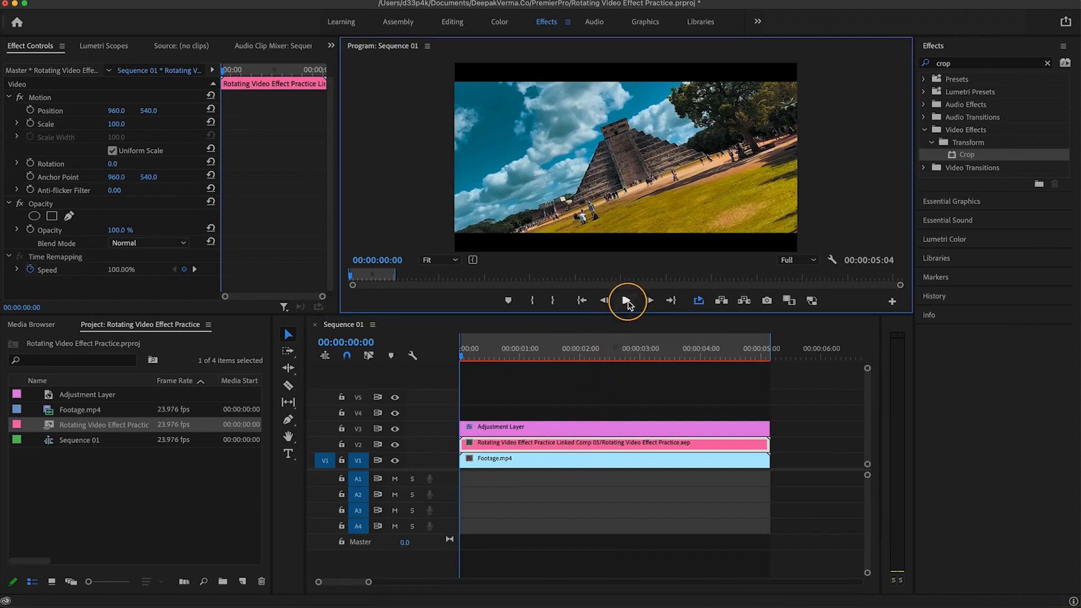
pyautogui.click(628, 299)
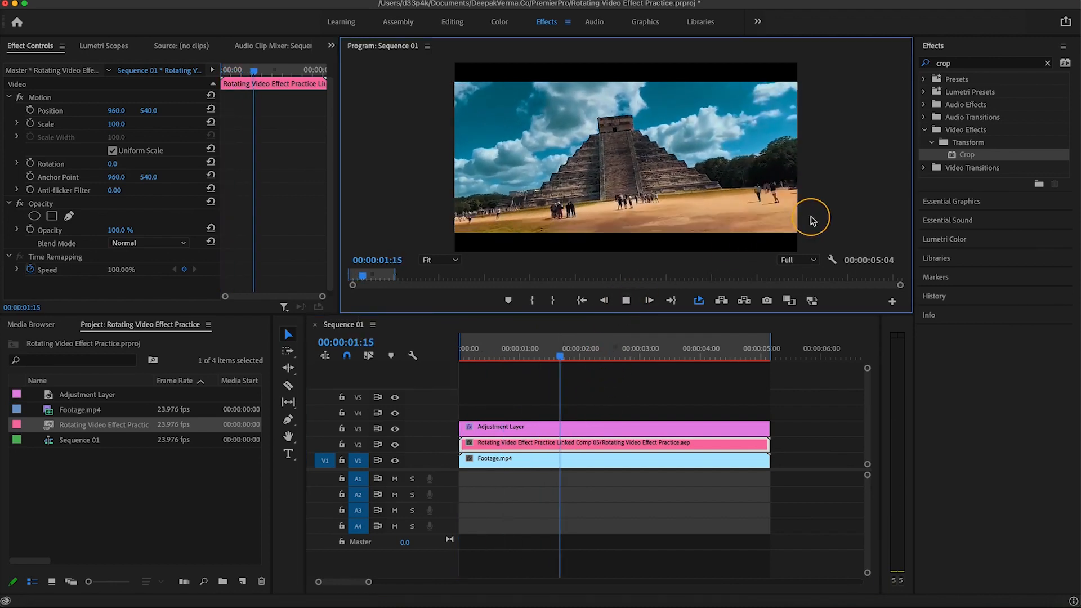
pyautogui.click(678, 348)
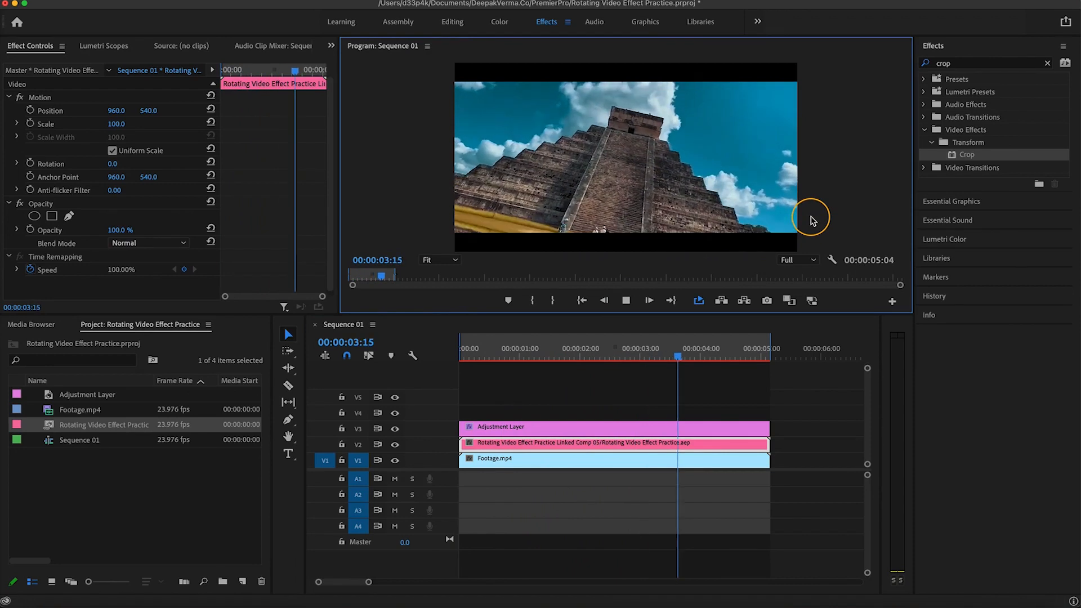
pyautogui.click(625, 300)
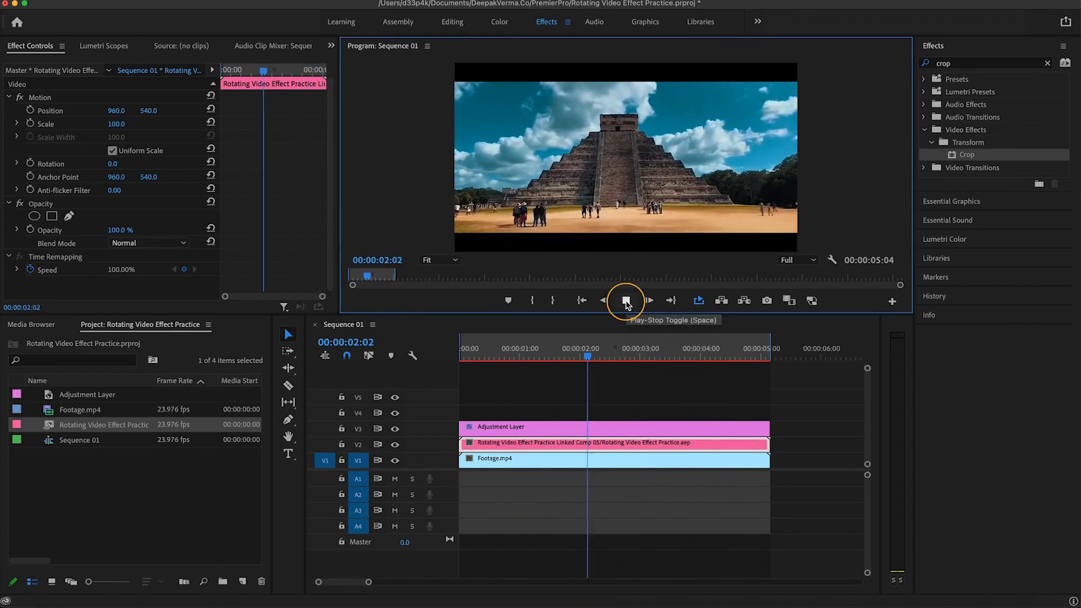
pyautogui.click(625, 300)
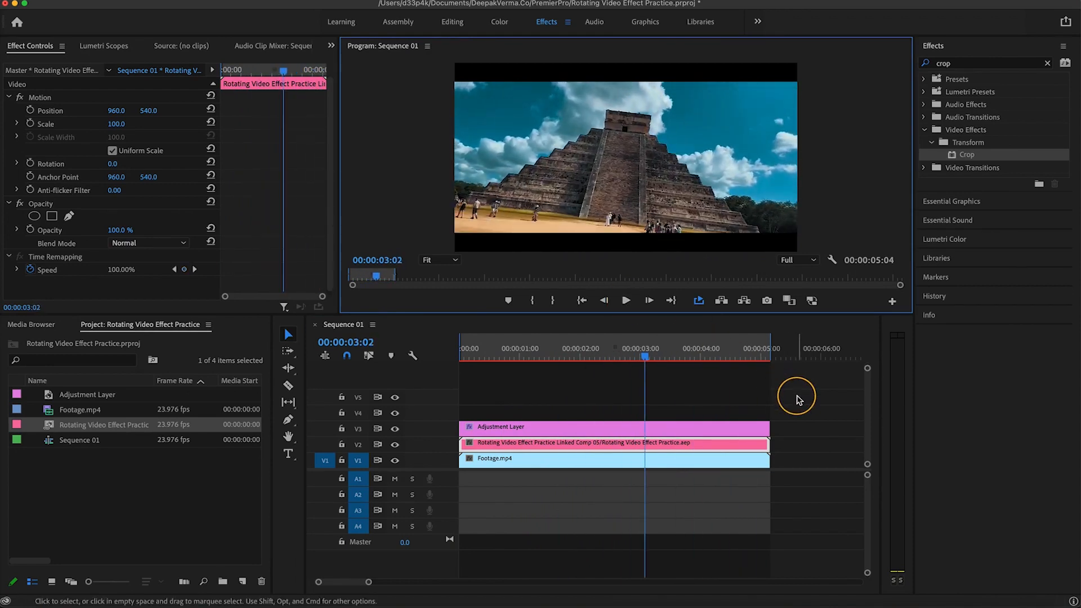